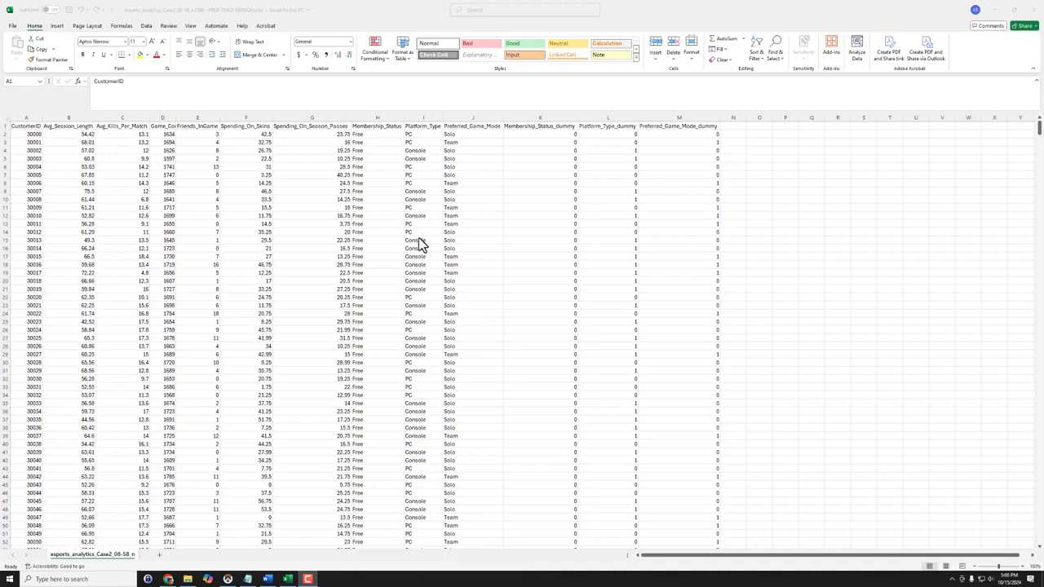
mouse_move(447, 268)
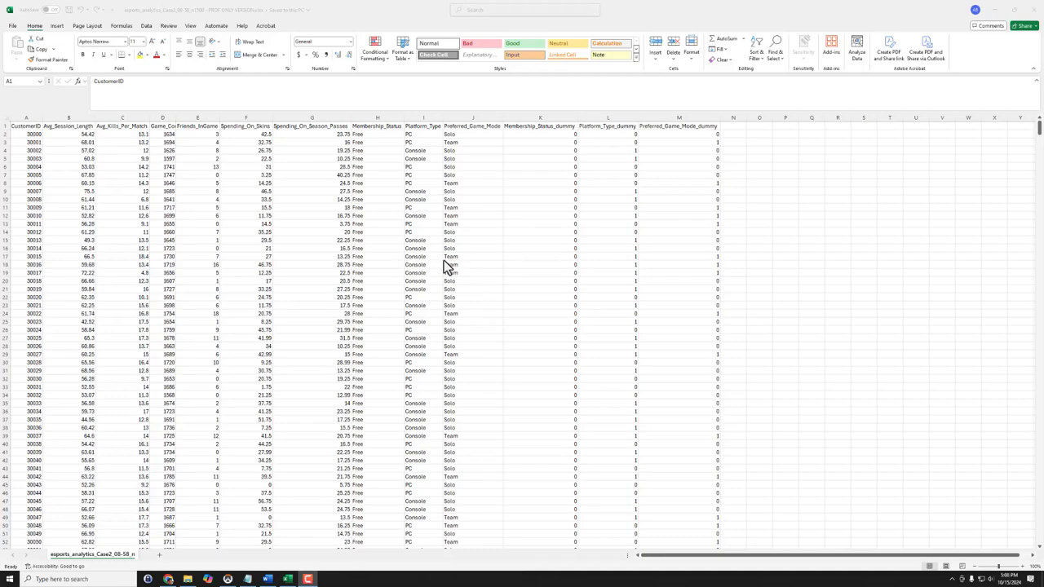
mouse_move(444, 253)
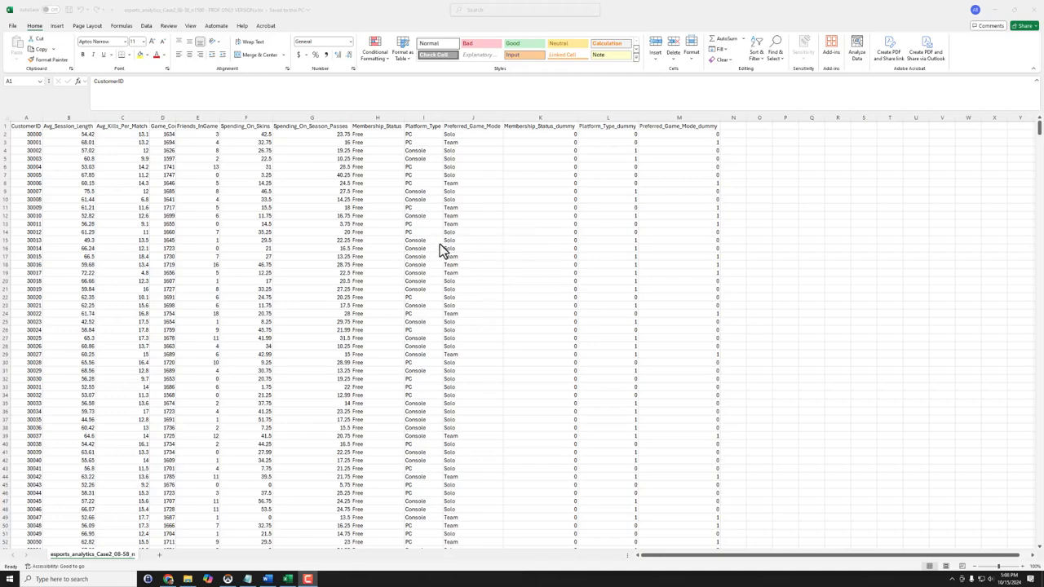
mouse_move(453, 219)
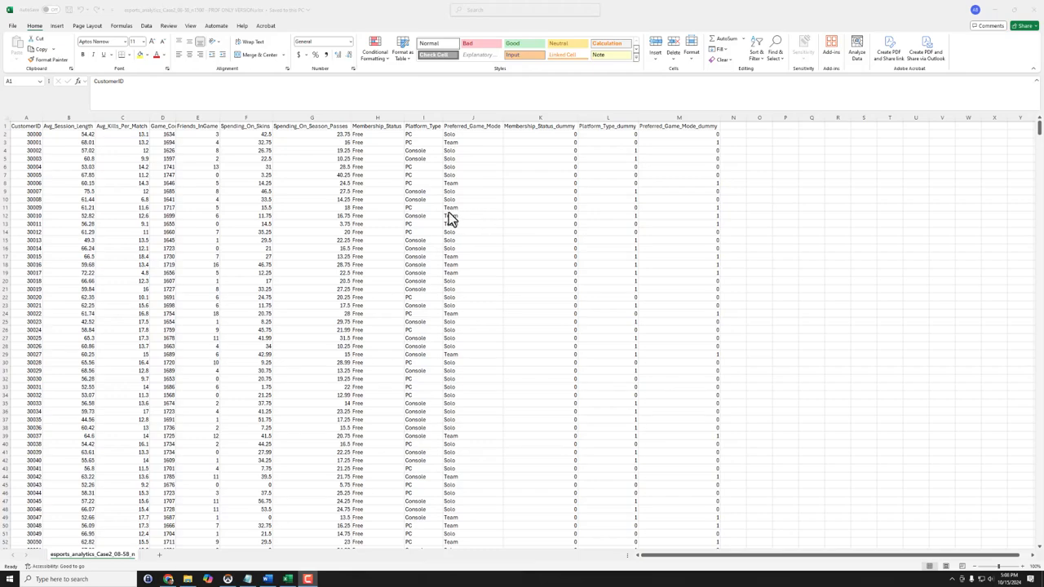
mouse_move(432, 228)
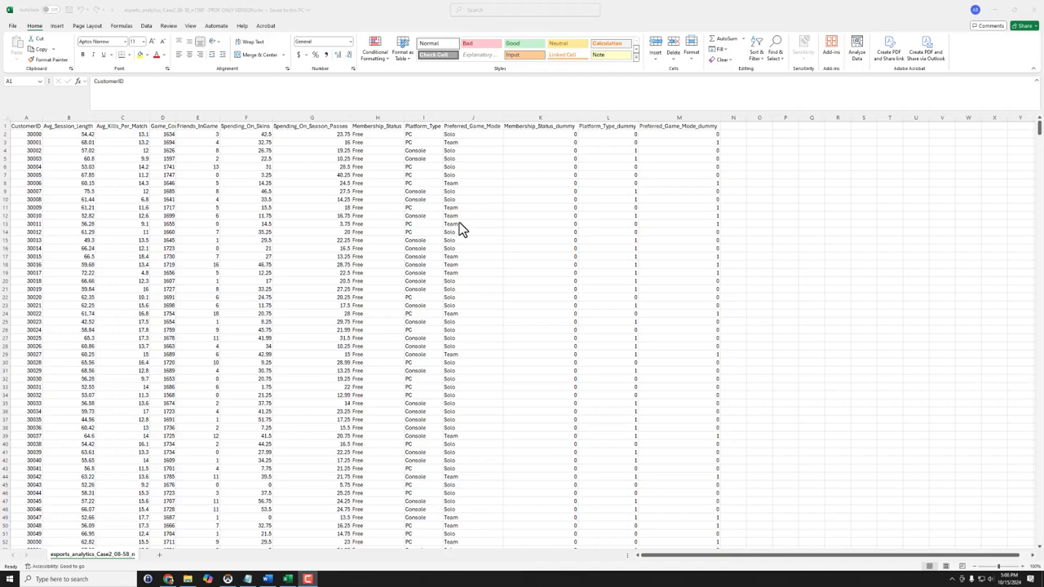
mouse_move(369, 207)
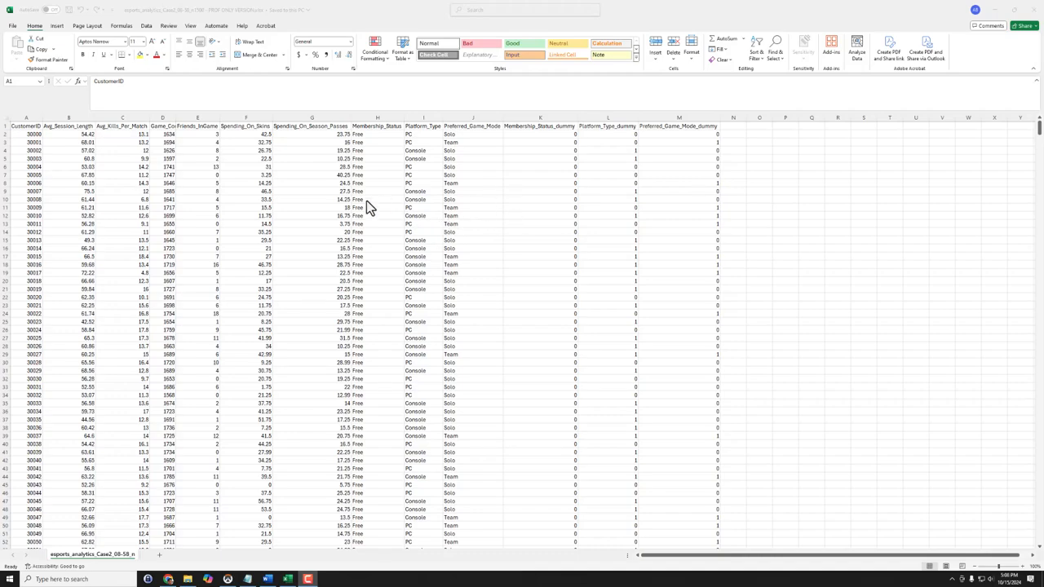
mouse_move(321, 137)
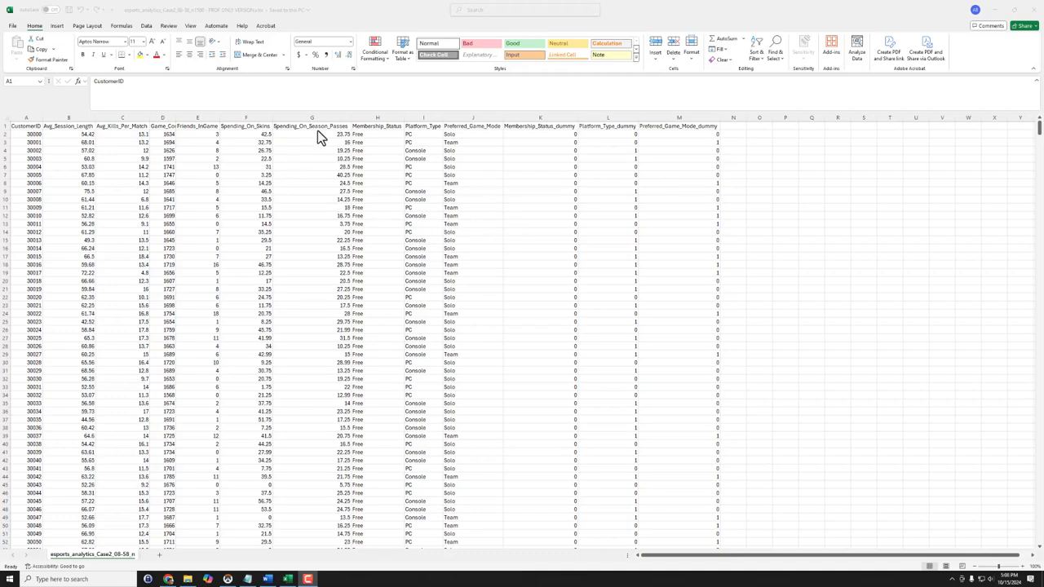
Step: Fill the Membership_Status_dummy header (K1) green
left_click(312, 127)
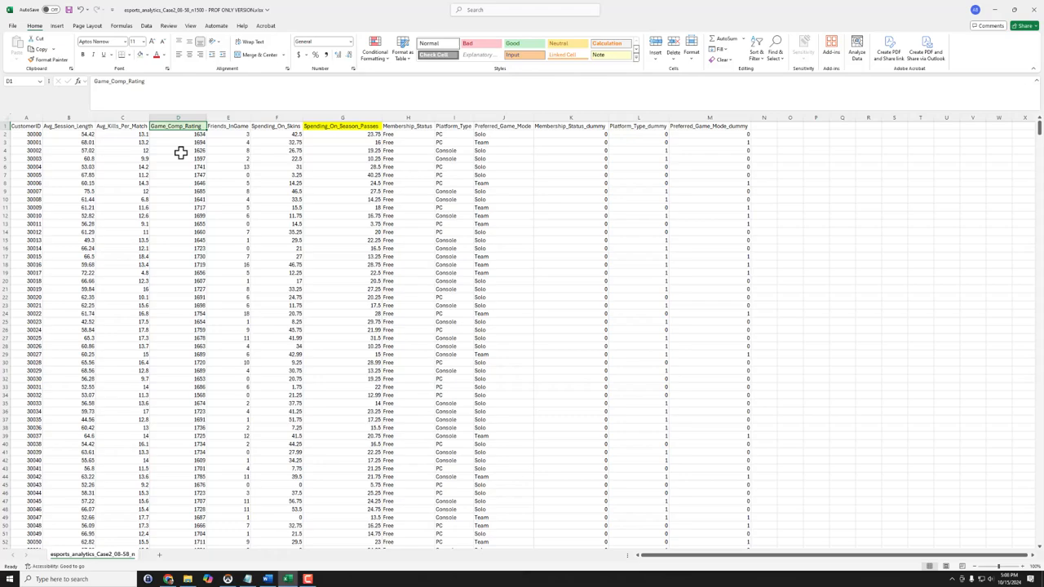
mouse_move(189, 185)
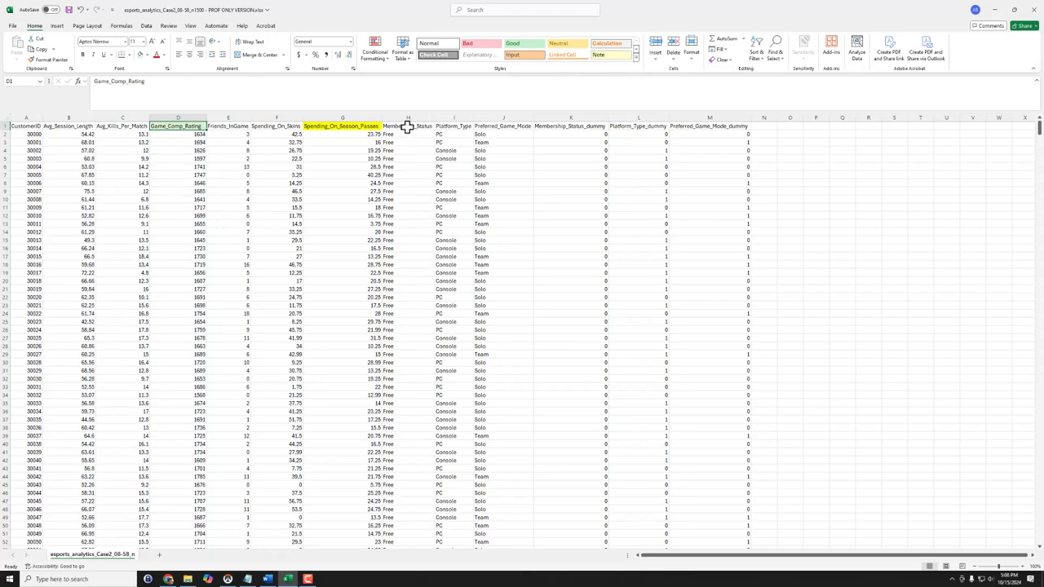
left_click_drag(407, 125, 407, 199)
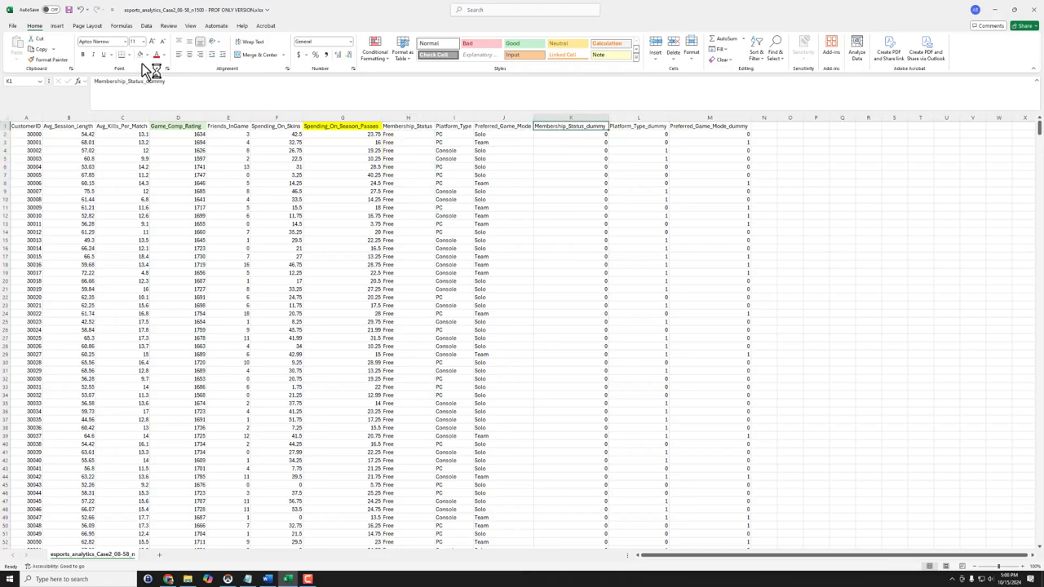
left_click(571, 127)
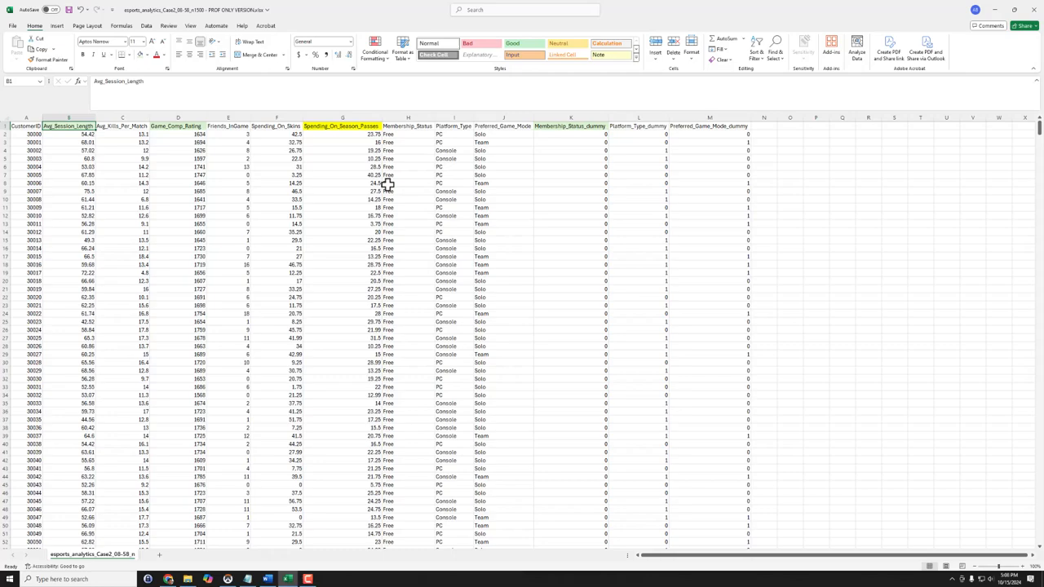
mouse_move(366, 177)
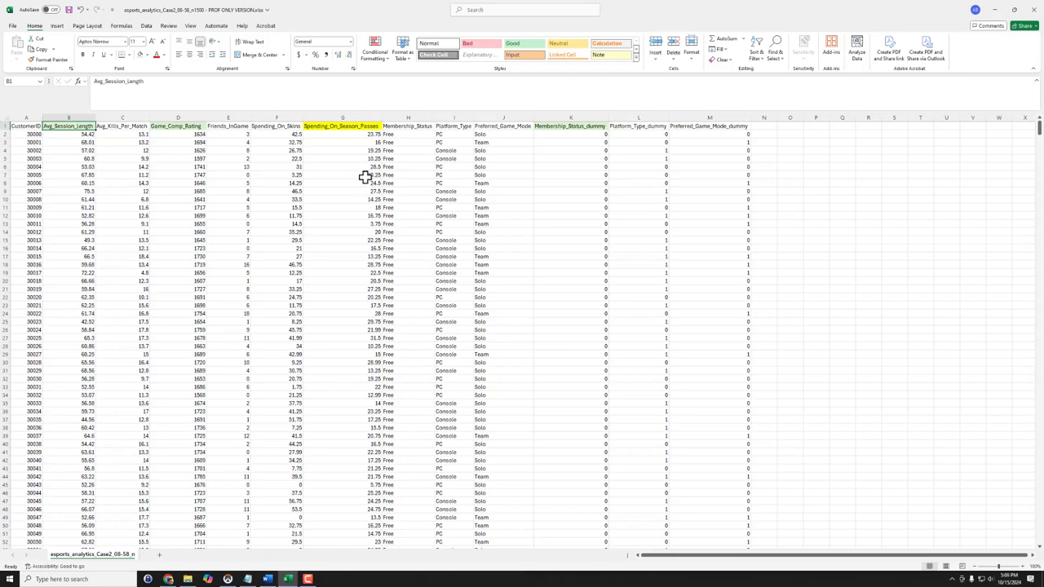
mouse_move(362, 174)
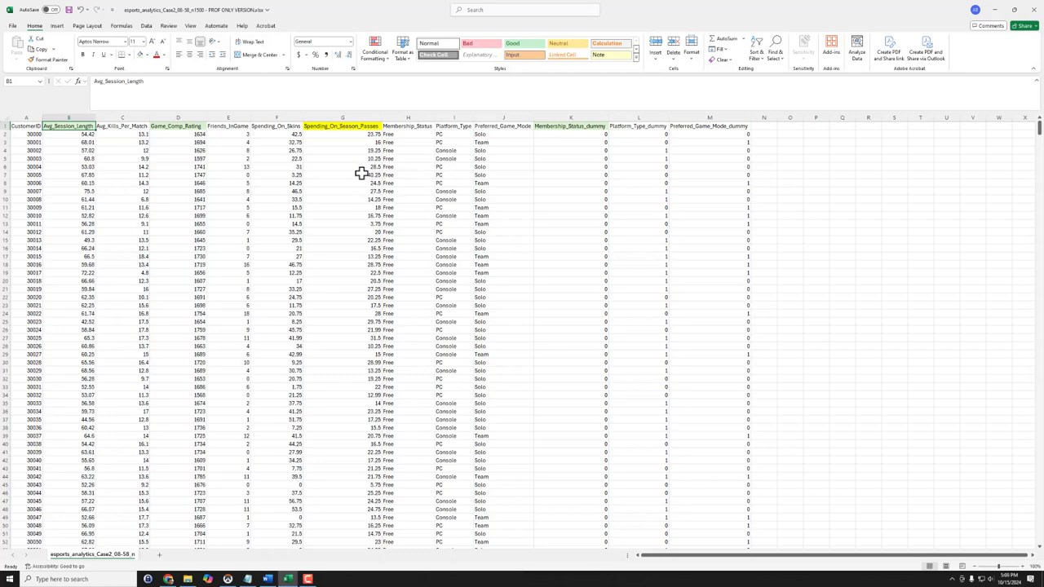
mouse_move(357, 169)
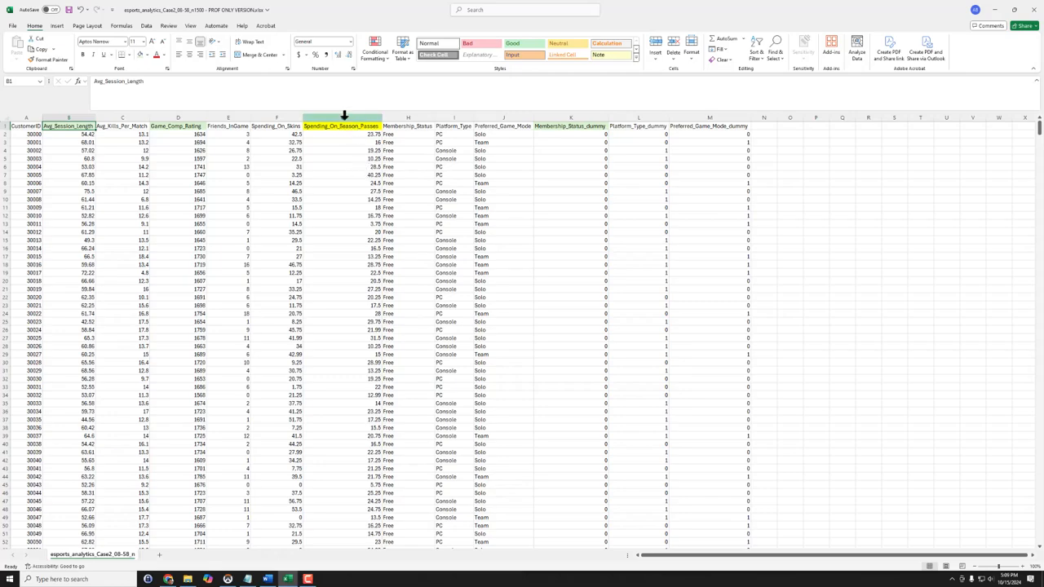
left_click(342, 126)
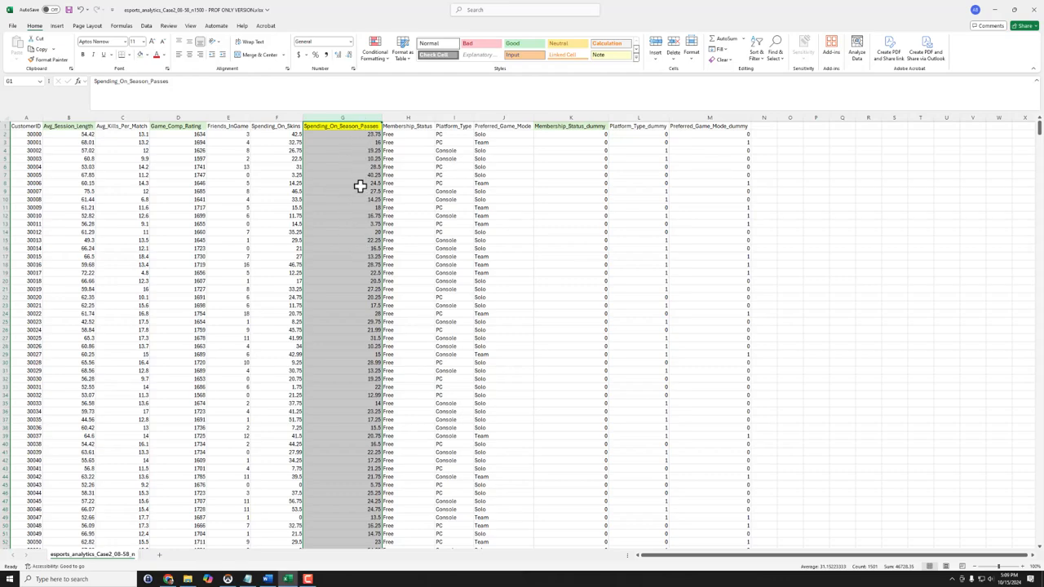
left_click(178, 126)
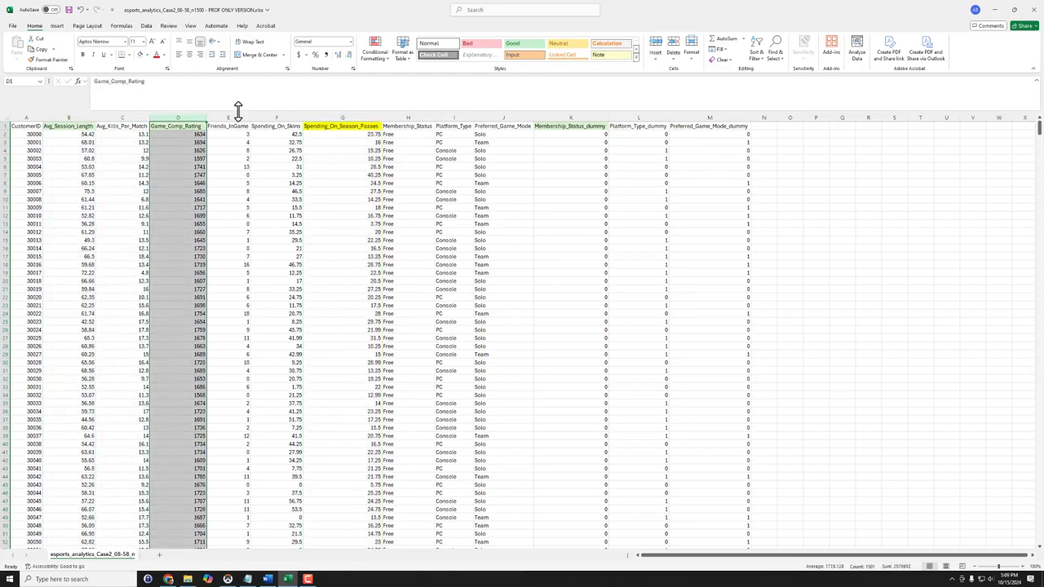
left_click(571, 125)
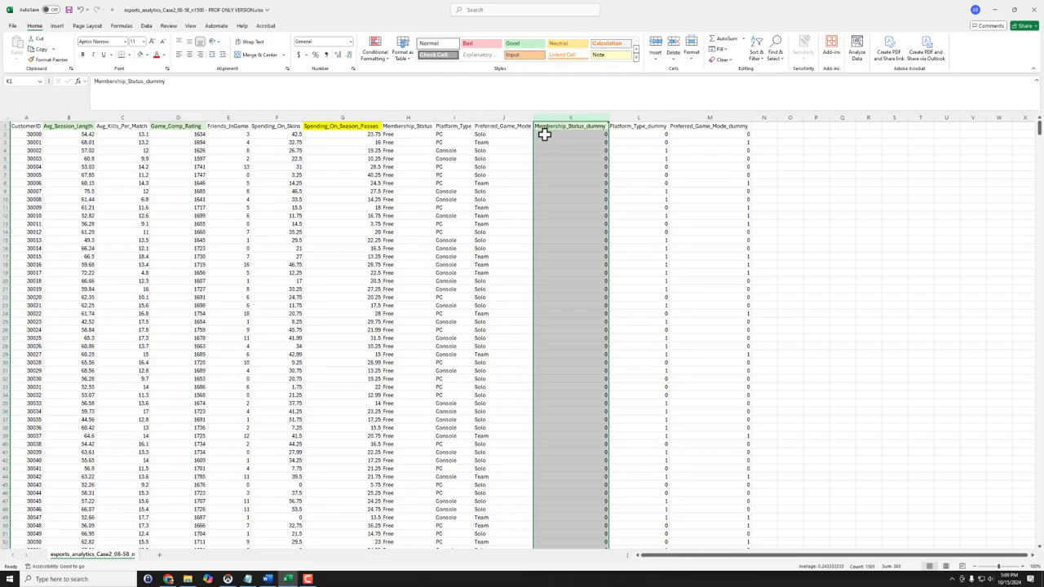
mouse_move(380, 140)
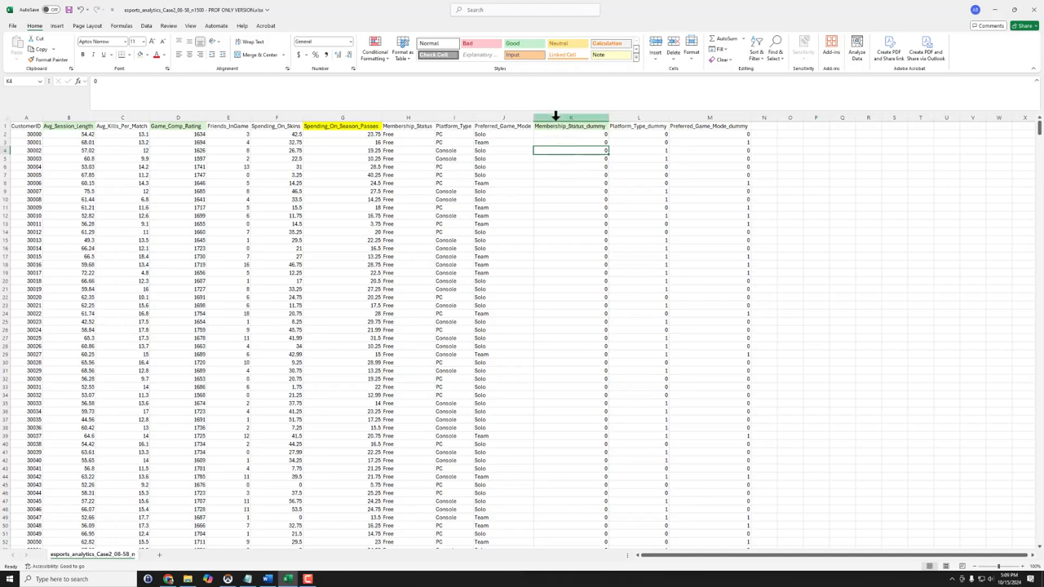
Step: Move the Membership_Status_dummy, Game_Comp_Rating and Avg_Session_Length columns into columns P, Q and R
left_click(570, 125)
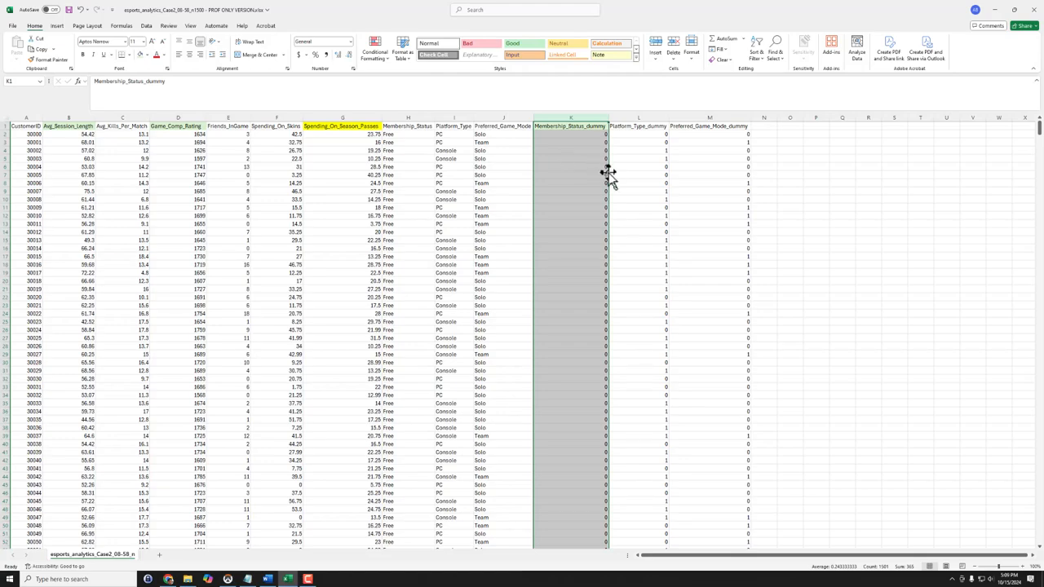
mouse_move(610, 174)
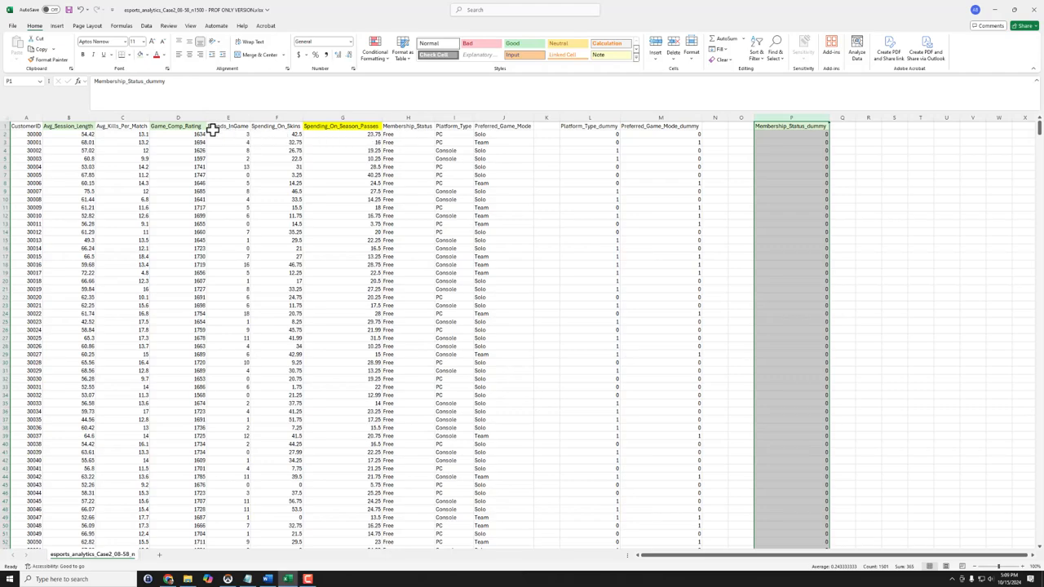
left_click(177, 126)
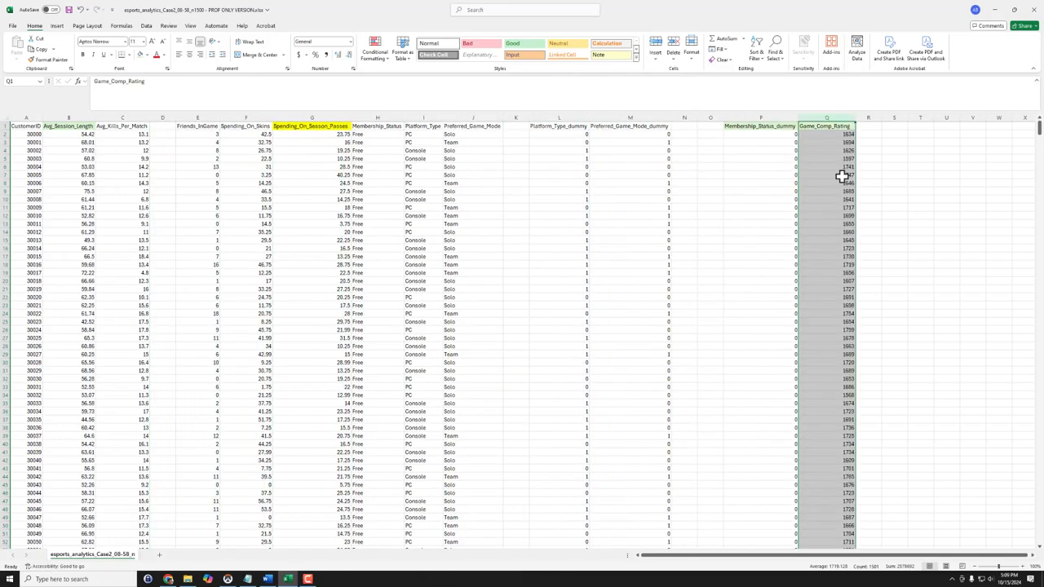
left_click(69, 117)
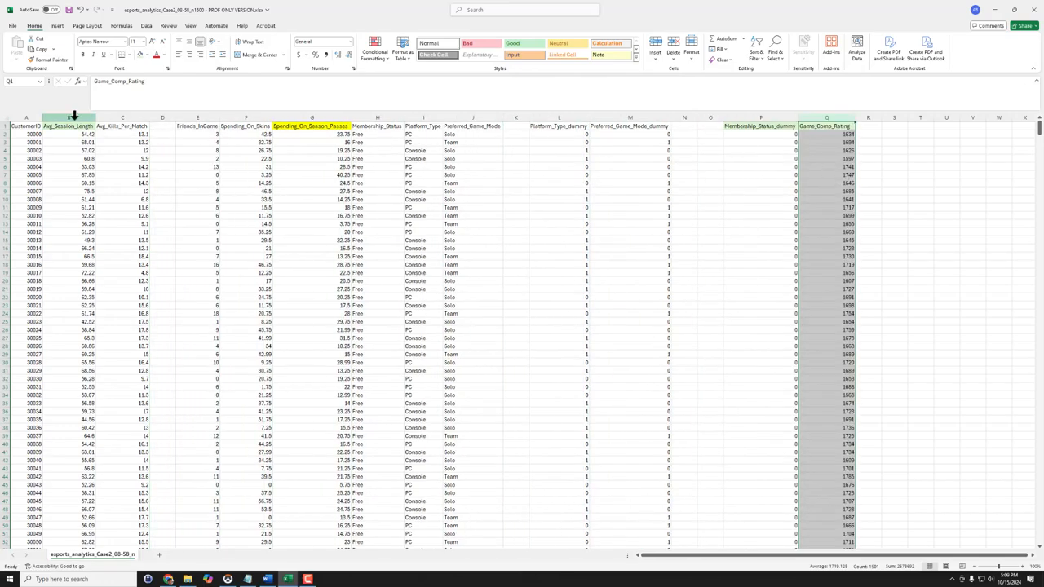
left_click(68, 125)
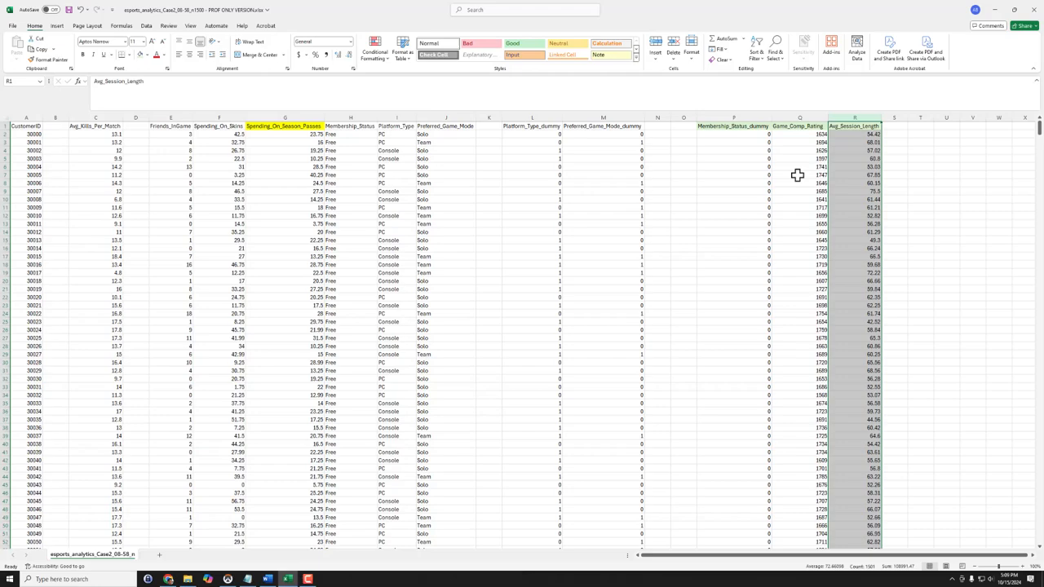
left_click(733, 126)
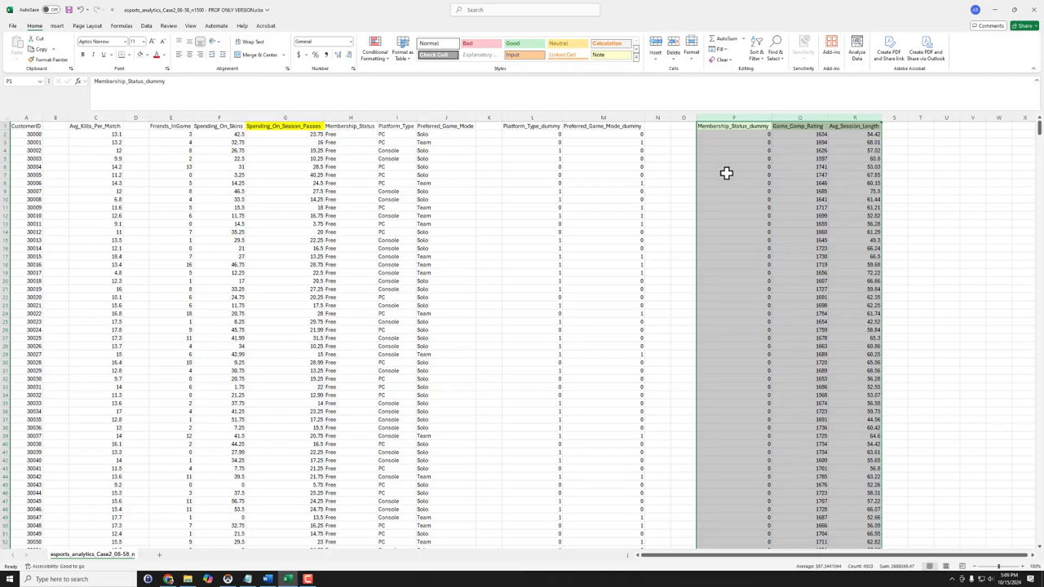
left_click(285, 127)
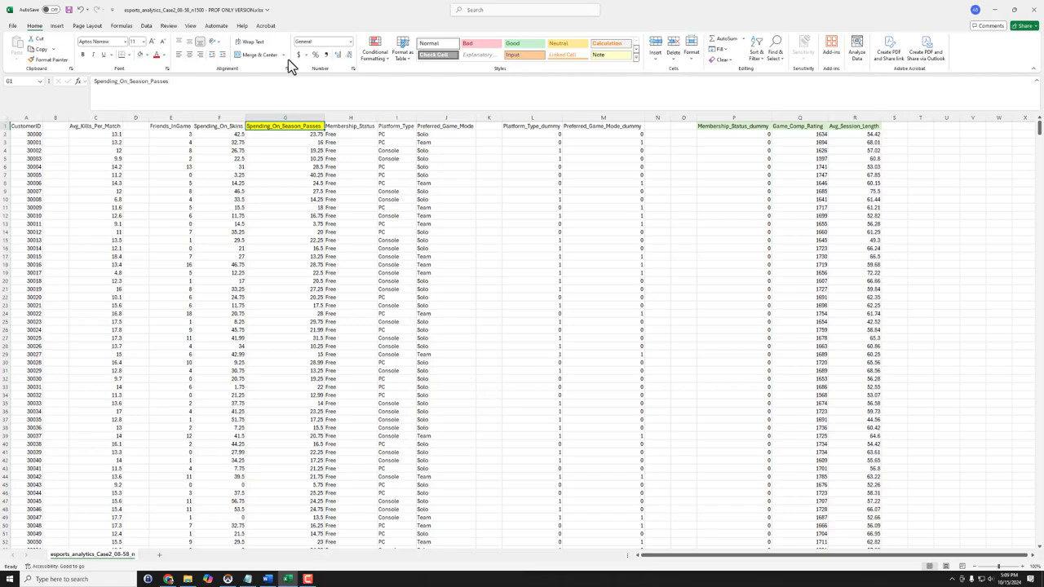
left_click(147, 26)
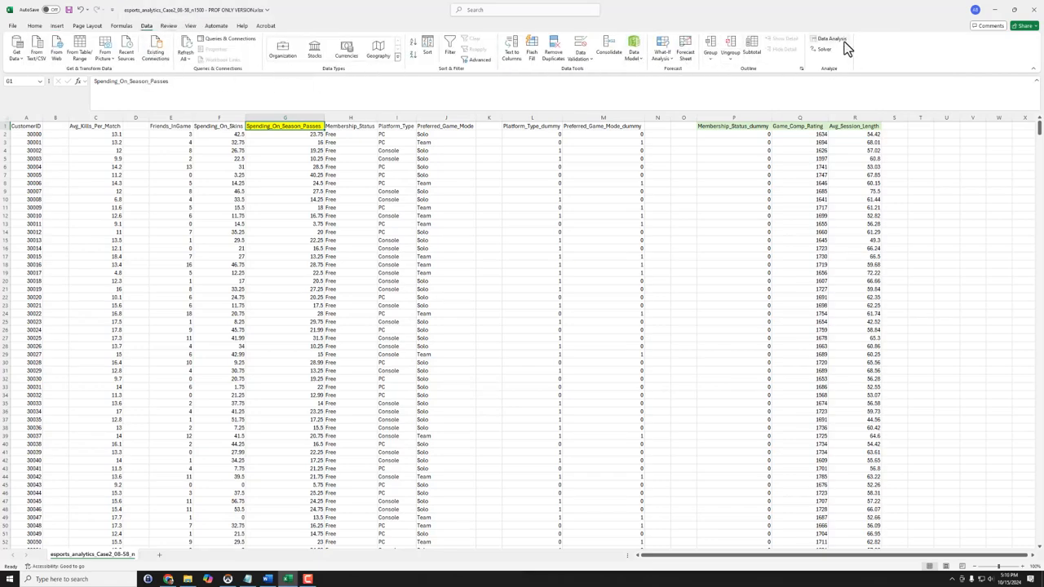
mouse_move(830, 39)
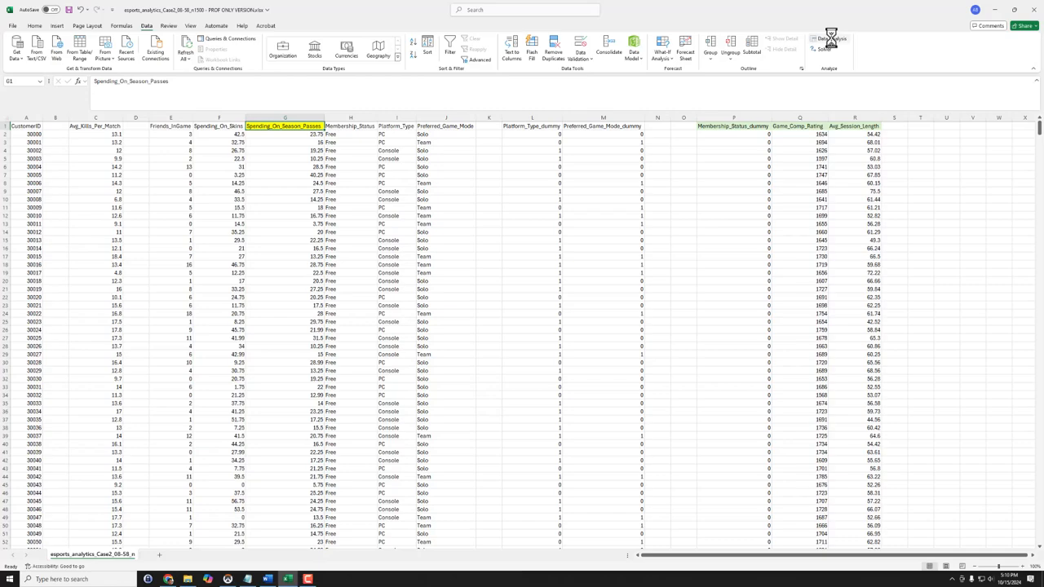
Step: Launch Data Analysis and choose the Regression tool
left_click(830, 41)
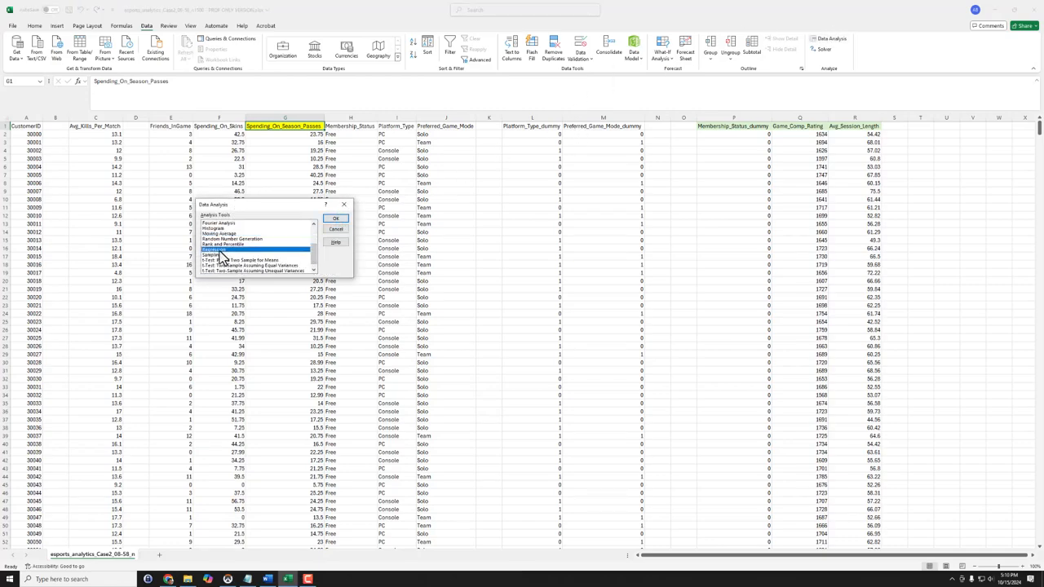
left_click(336, 218)
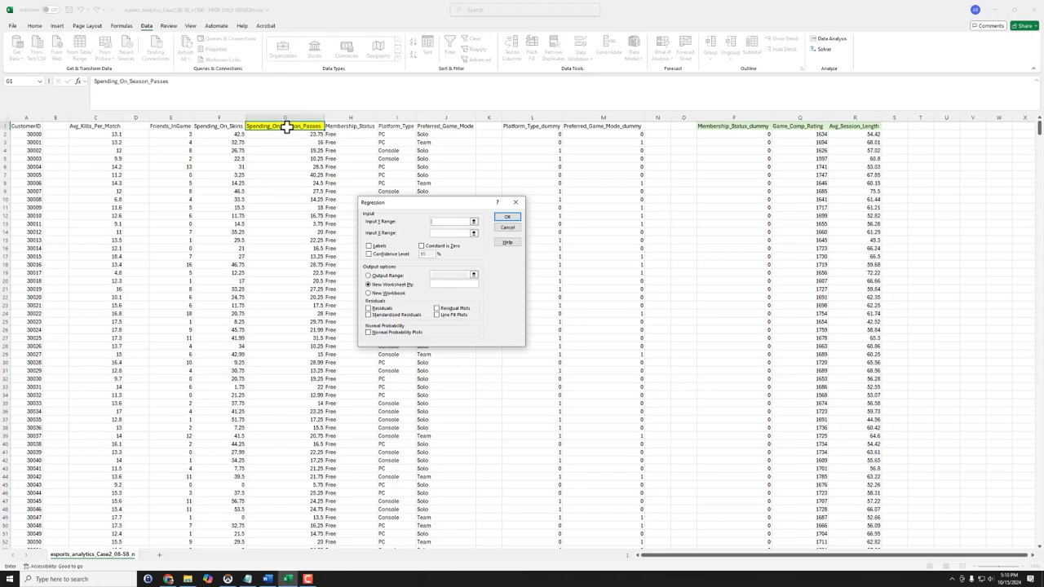
mouse_move(312, 233)
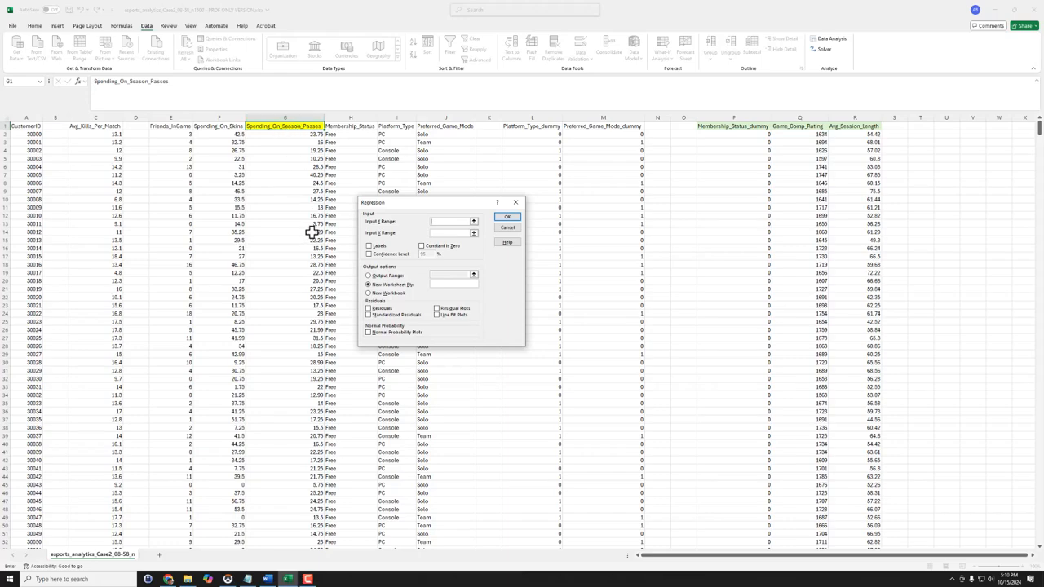
mouse_move(293, 154)
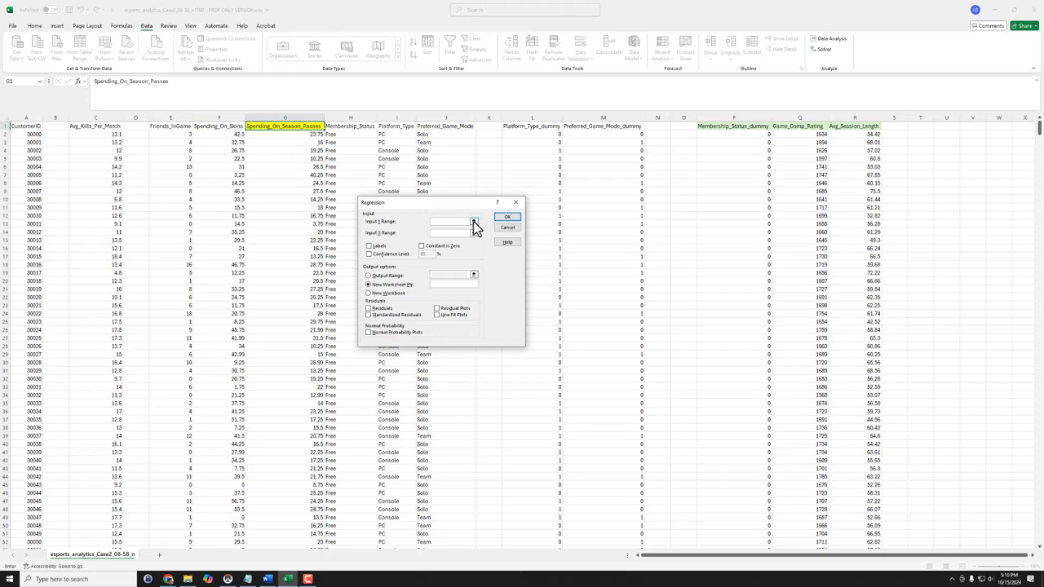
Step: Begin picking Spending_On_Season_Passes column G as the Input Y Range
left_click(474, 222)
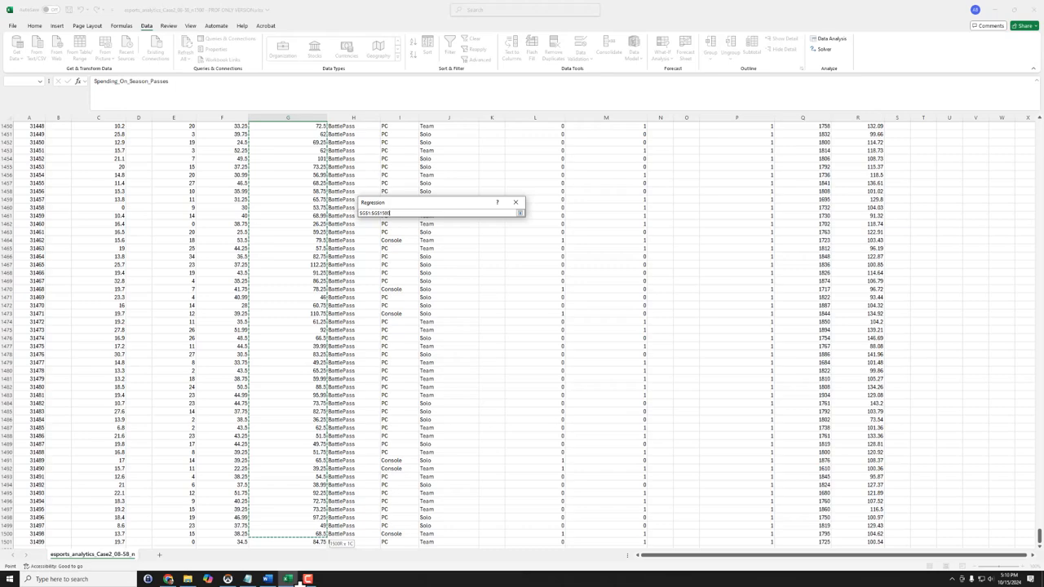
Step: Scroll down to row 1501 to finish the G and P–R input ranges
scroll("down", 3)
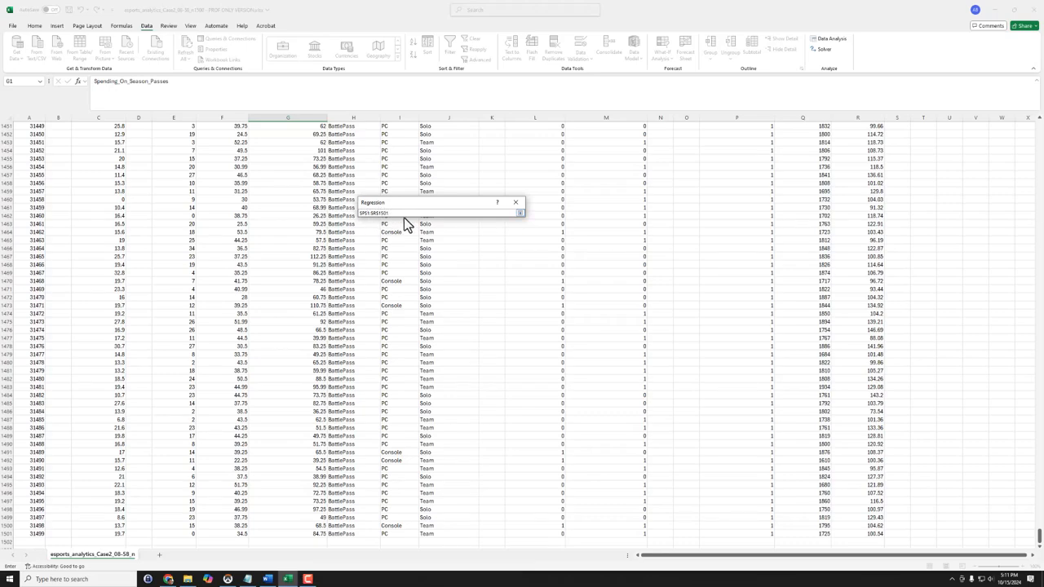
Step: Enable Labels and Confidence Level, output to a new sheet named EXAMPLE, and run the regression
left_click(519, 213)
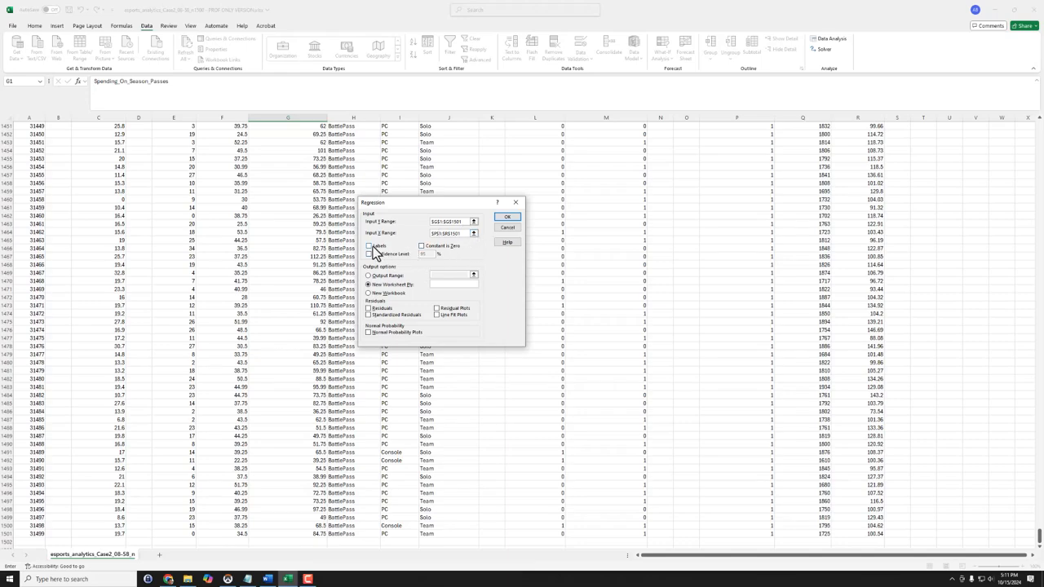
left_click(369, 246)
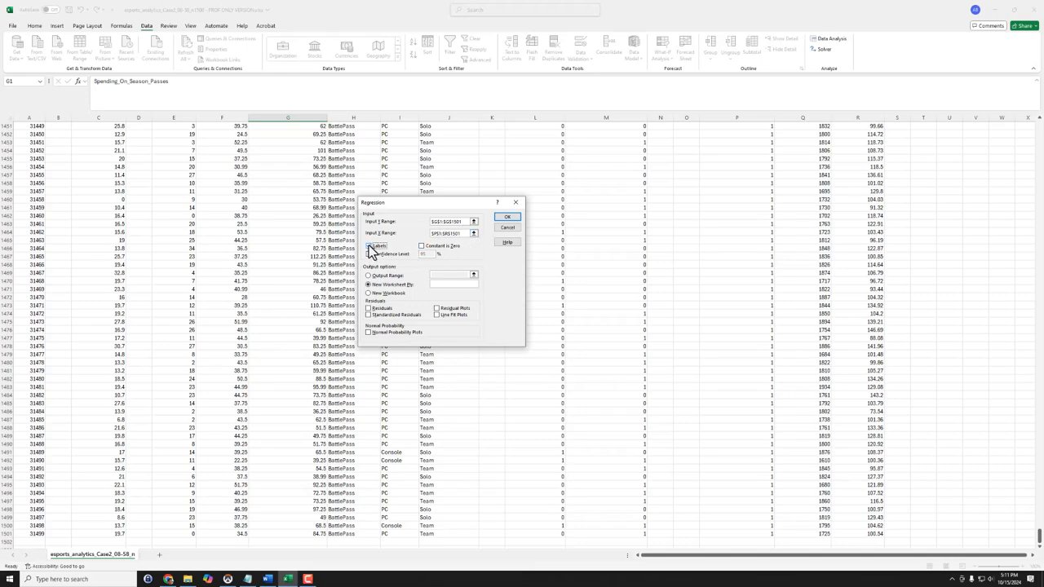
left_click(369, 246)
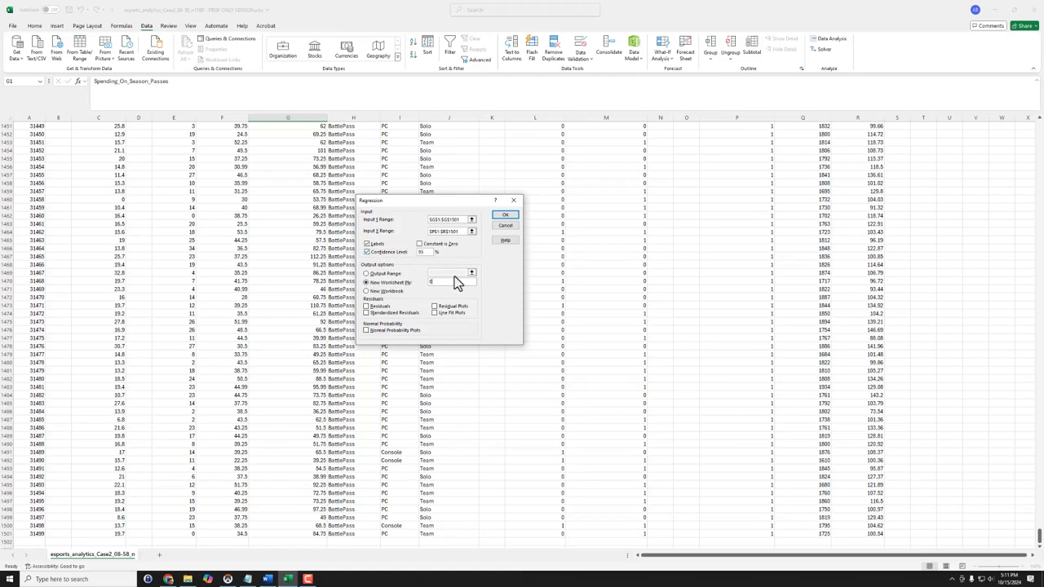
type("EXAMPLE")
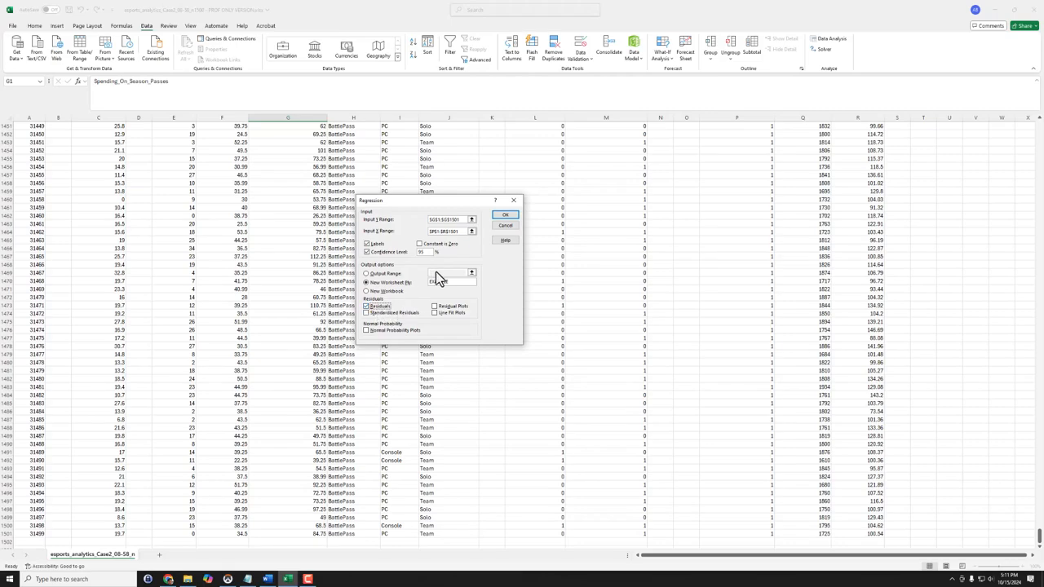
left_click(505, 215)
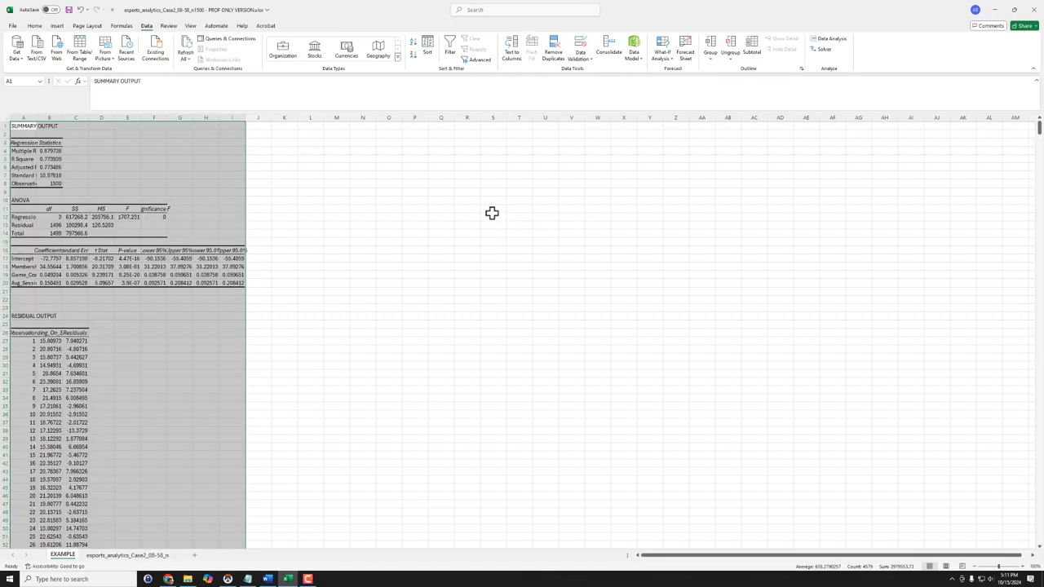
Step: AutoFit all columns on the EXAMPLE sheet, then select the B4:B7 statistics
left_click(205, 340)
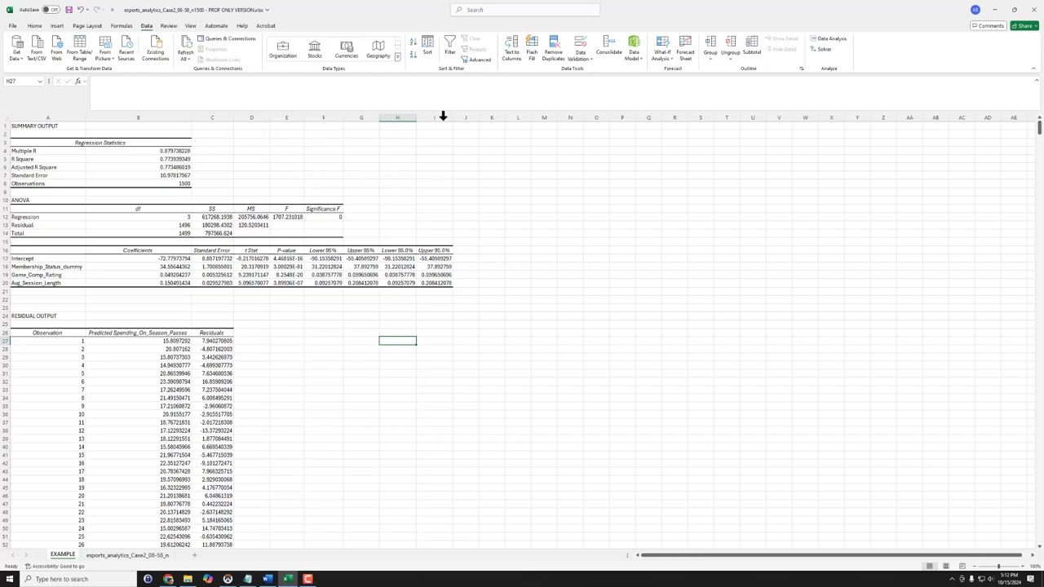
mouse_move(287, 412)
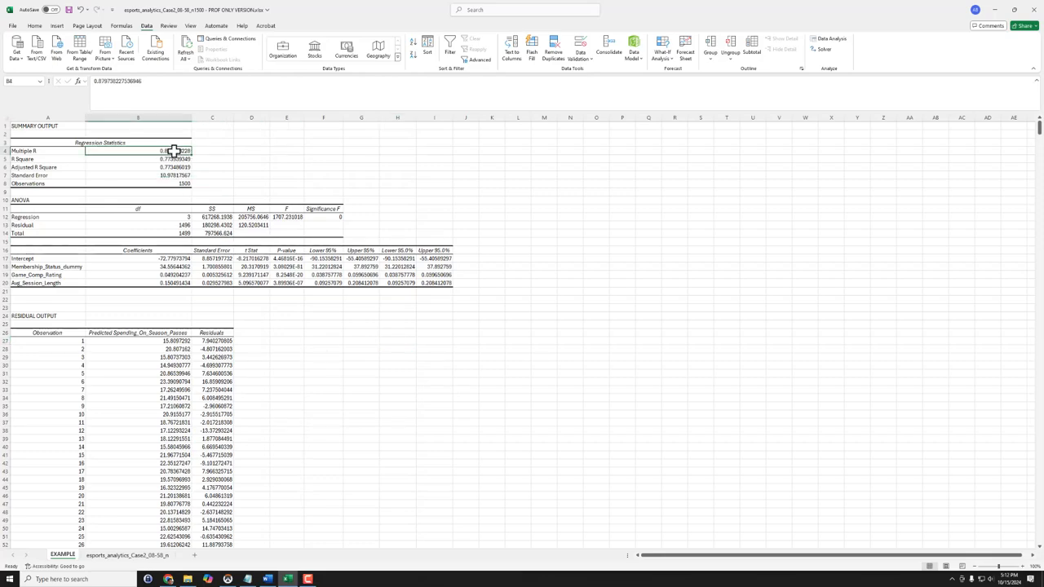
left_click_drag(172, 151, 172, 175)
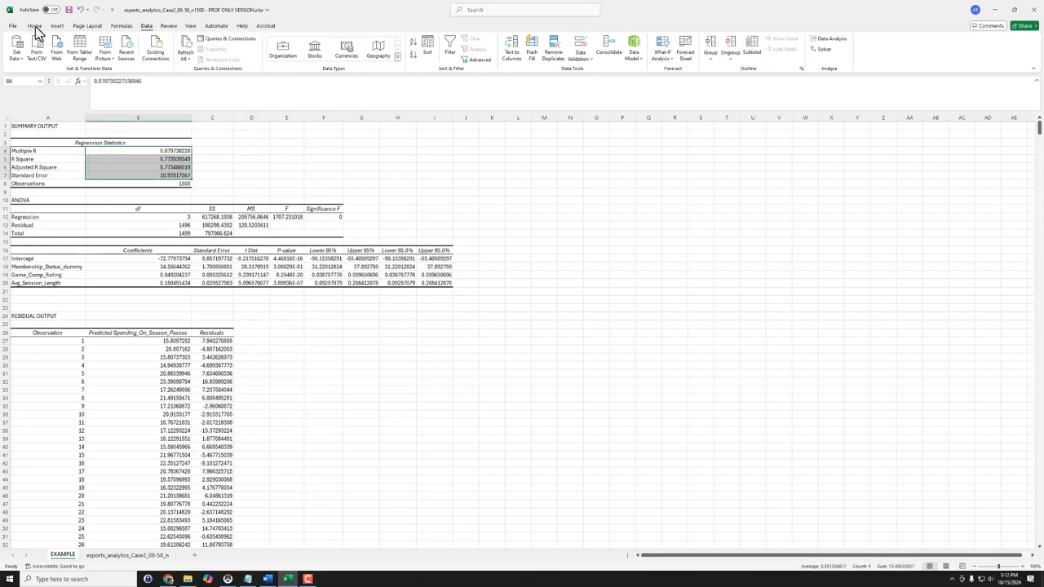
Step: Reduce B4:B7 to three decimals and the B17:I20 coefficient table to four decimals
left_click(34, 25)
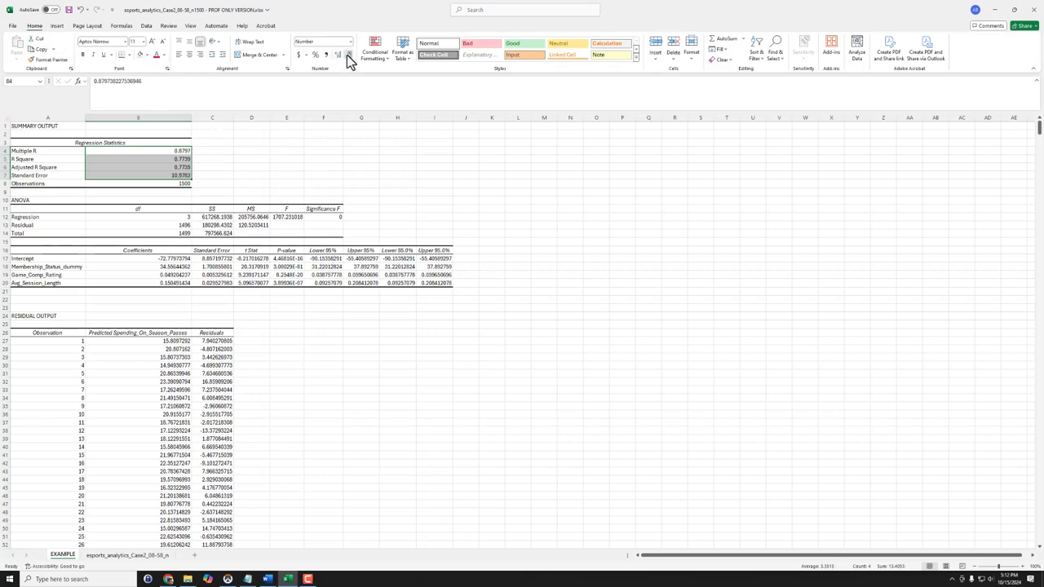
left_click(349, 55)
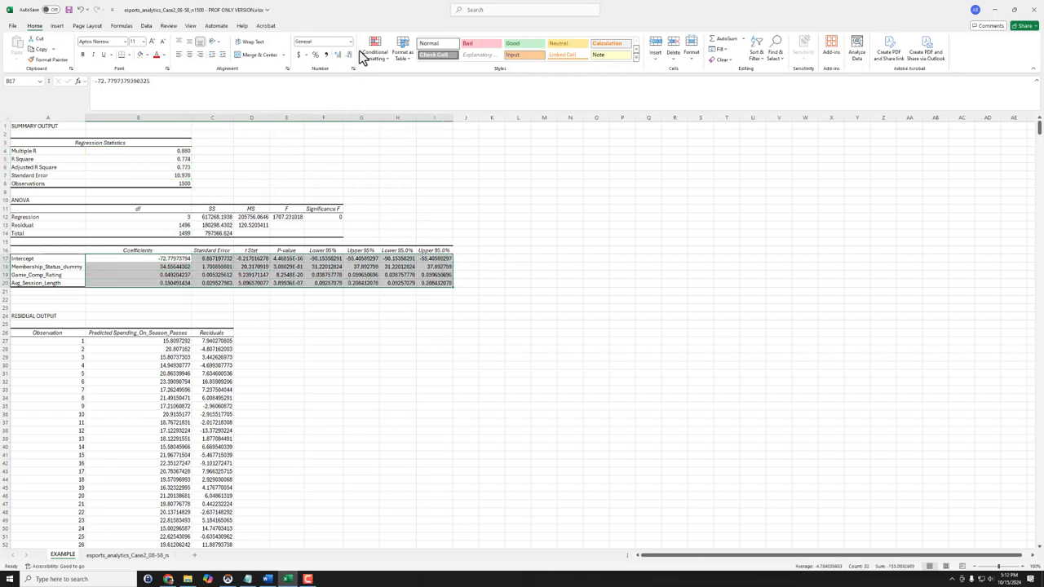
left_click(338, 55)
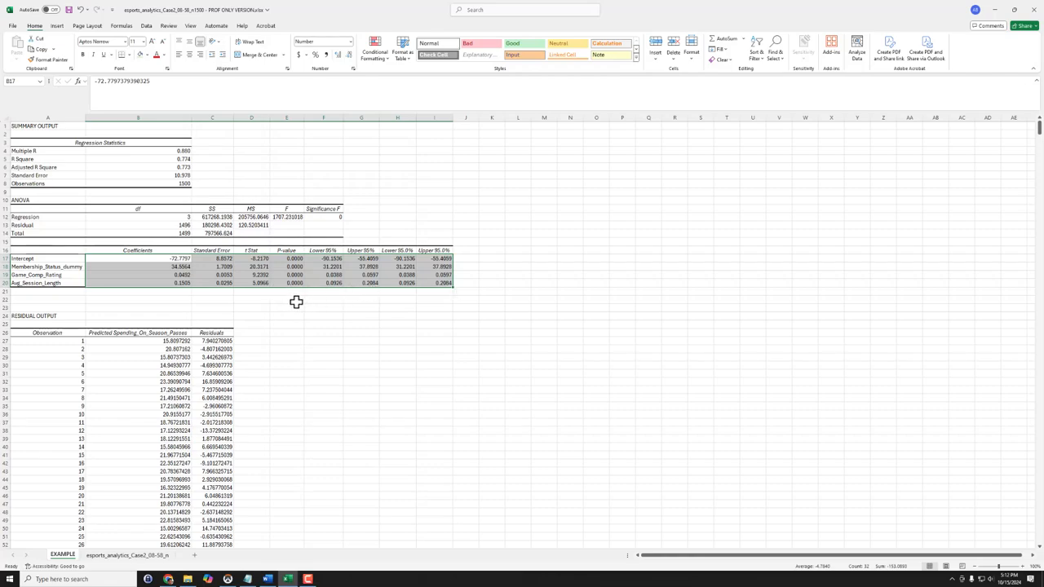
left_click(324, 324)
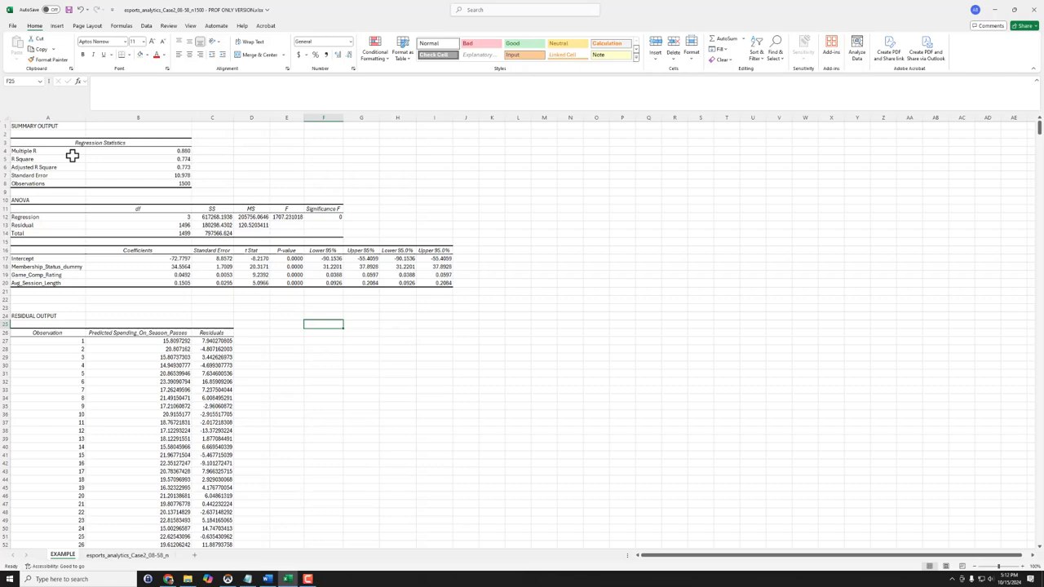
mouse_move(168, 245)
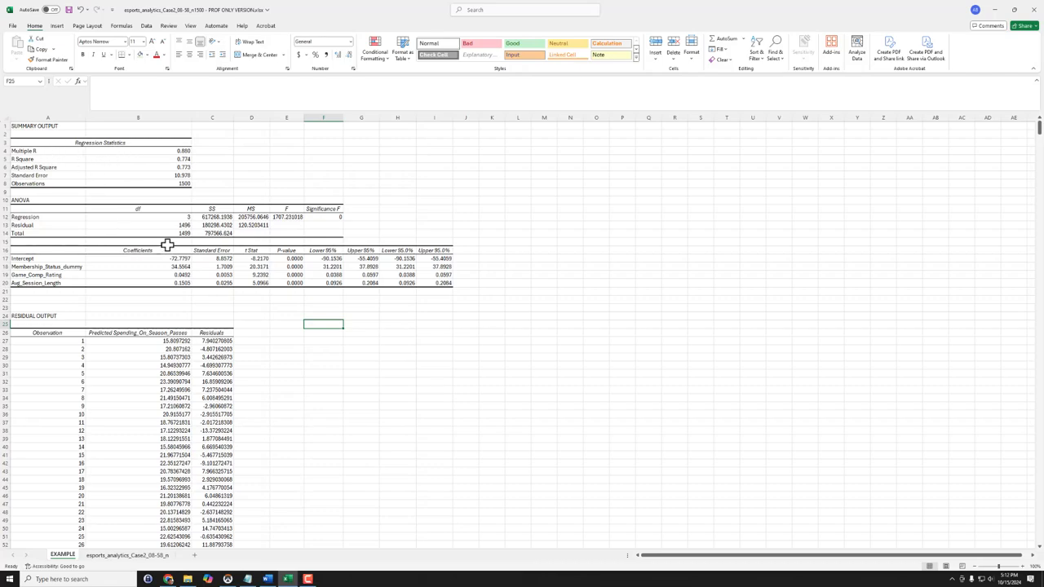
mouse_move(285, 253)
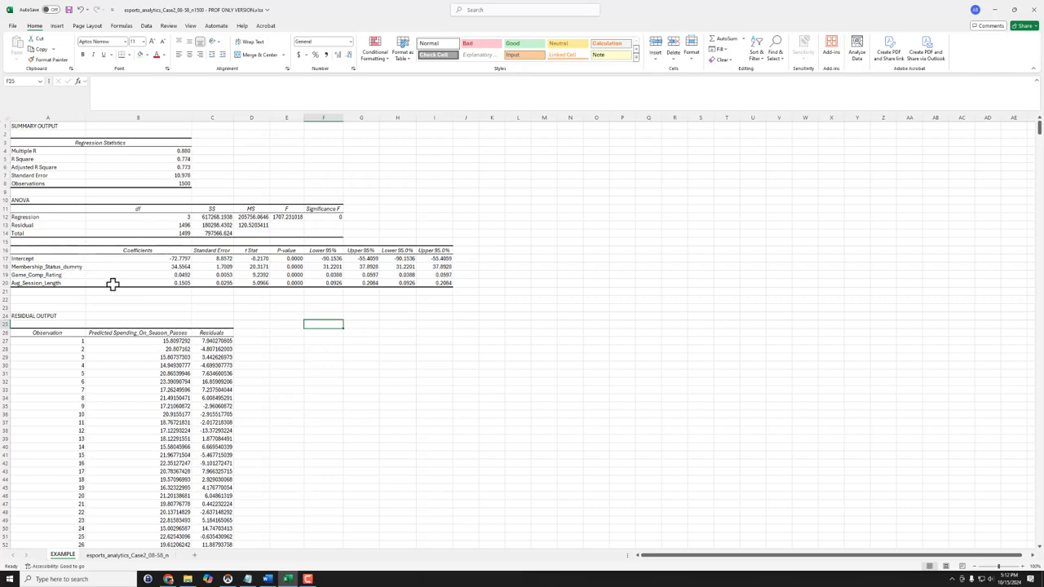
mouse_move(157, 302)
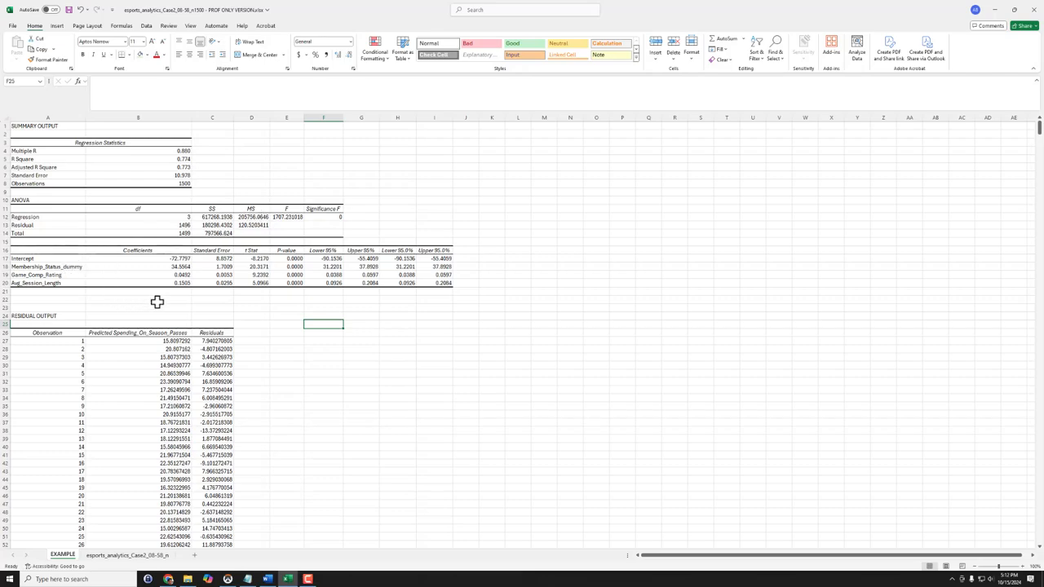
mouse_move(166, 298)
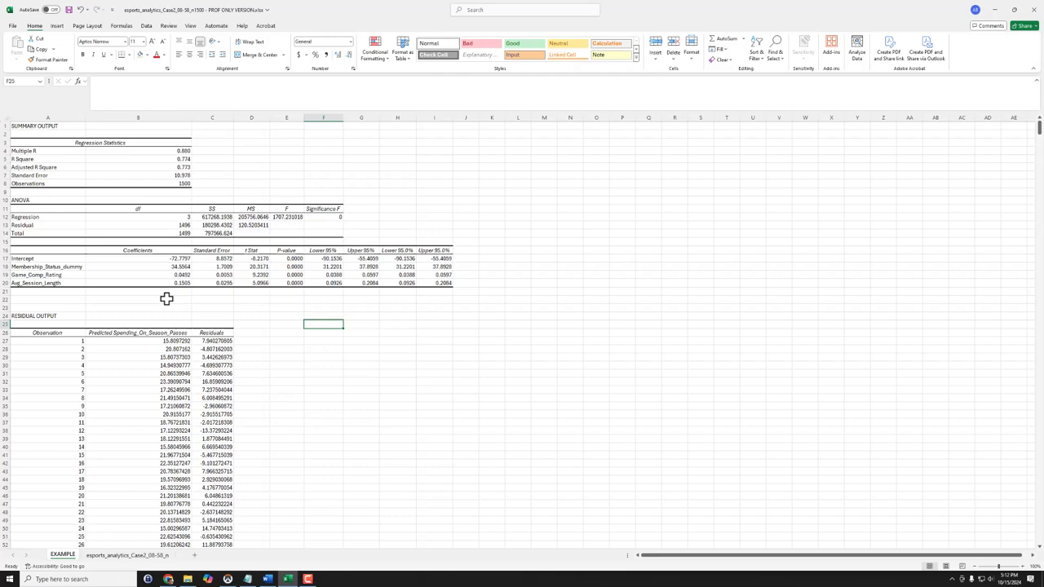
mouse_move(172, 302)
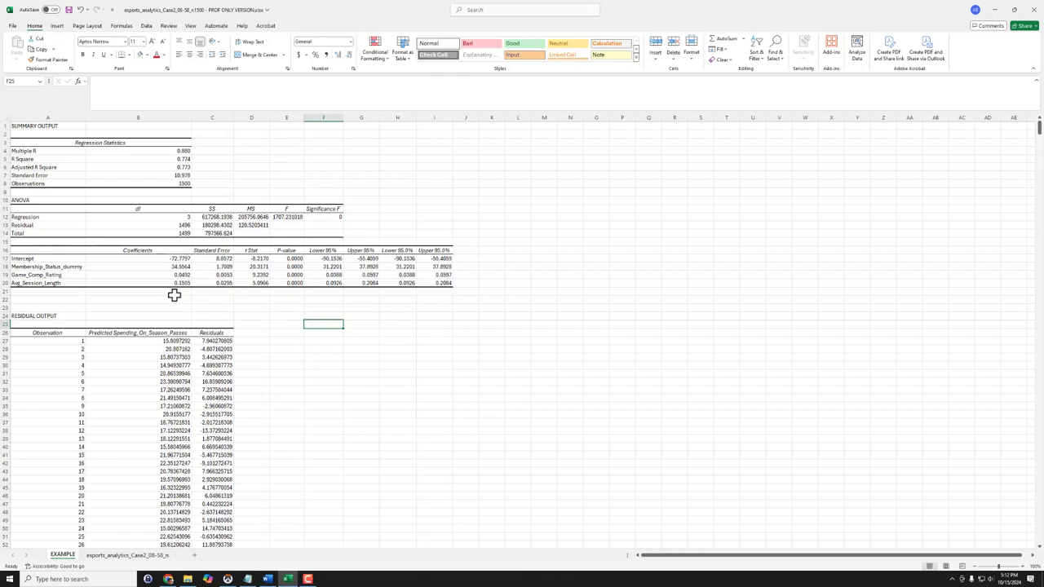
mouse_move(151, 142)
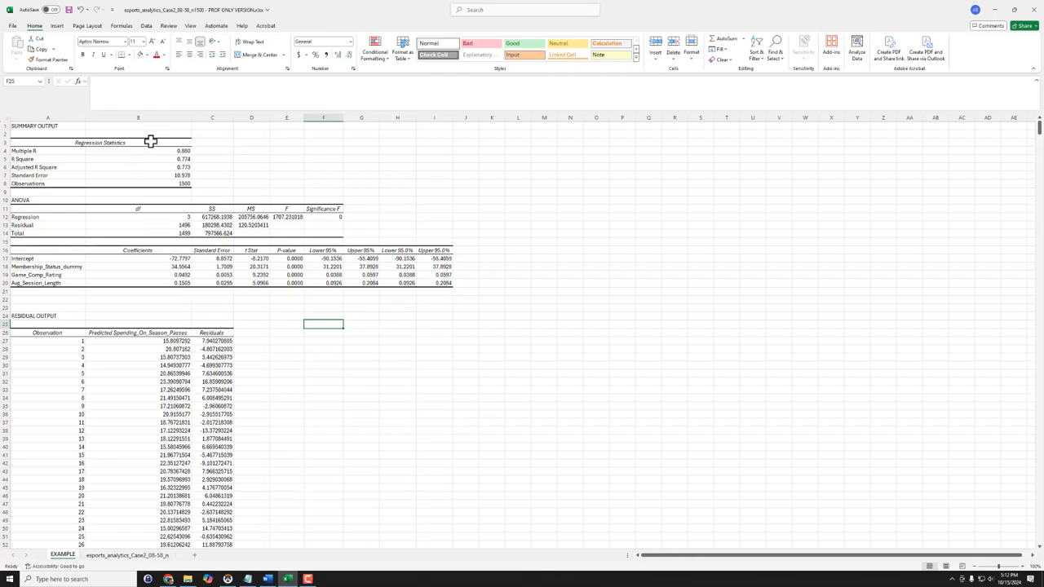